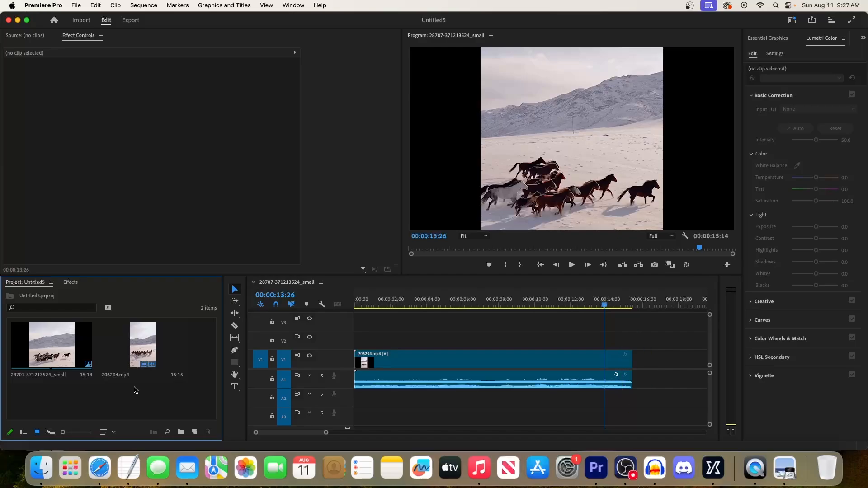
Reveal the Crossfade audio transitions (Constant Gain, Constant Power, Exponential Fade) in the Effects library
left_click(70, 282)
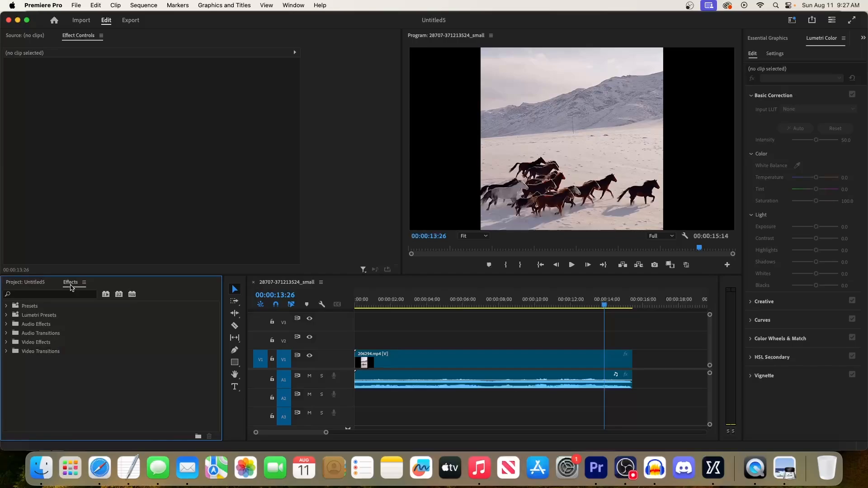
left_click(6, 333)
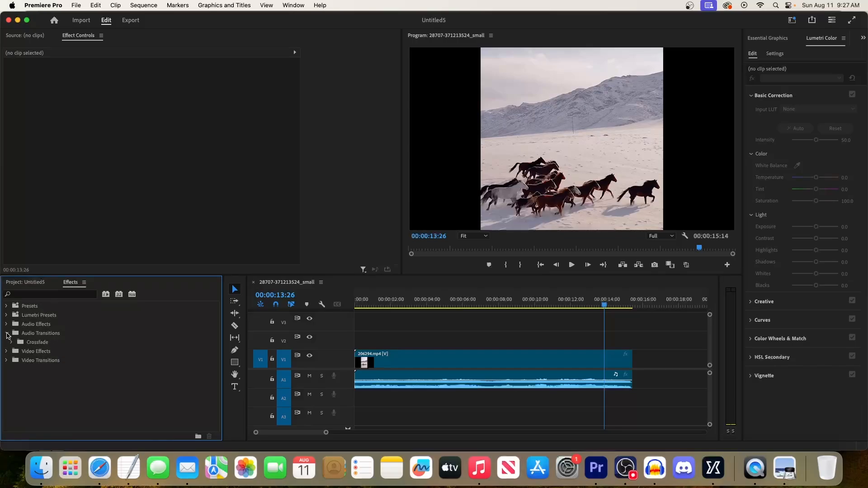
left_click(19, 342)
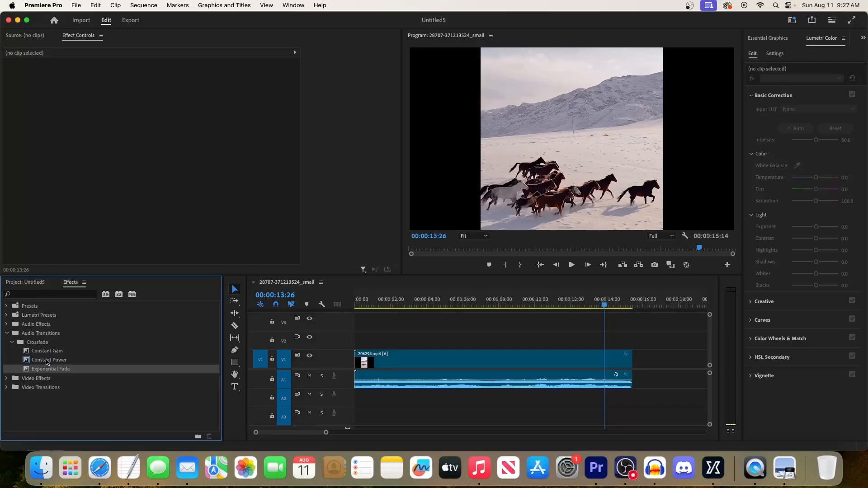
mouse_move(48, 371)
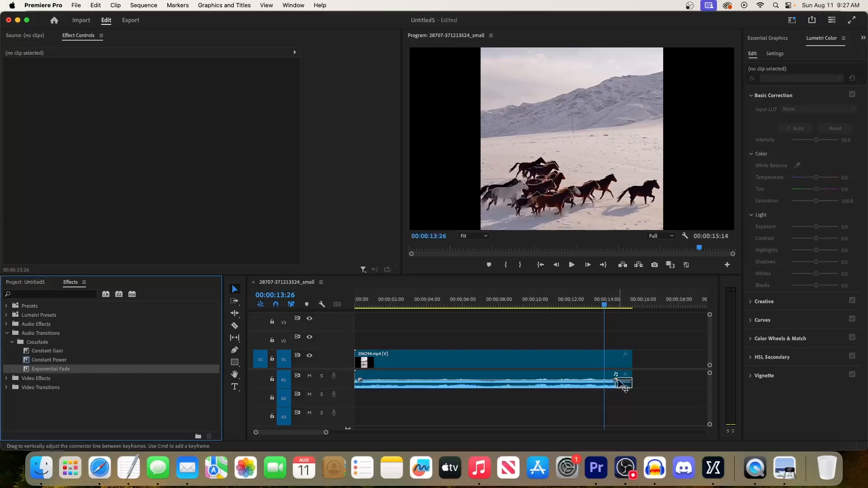
Lengthen the Exponential Fade at the end of the A1 audio clip by dragging its left edge
left_click_drag(626, 384, 604, 383)
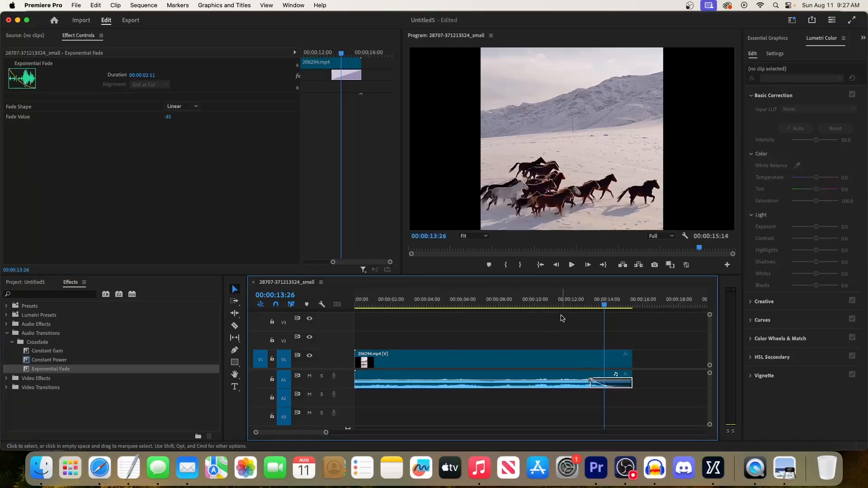
Play the sequence from about 00:00:10:00 to hear the fade out
left_click(545, 305)
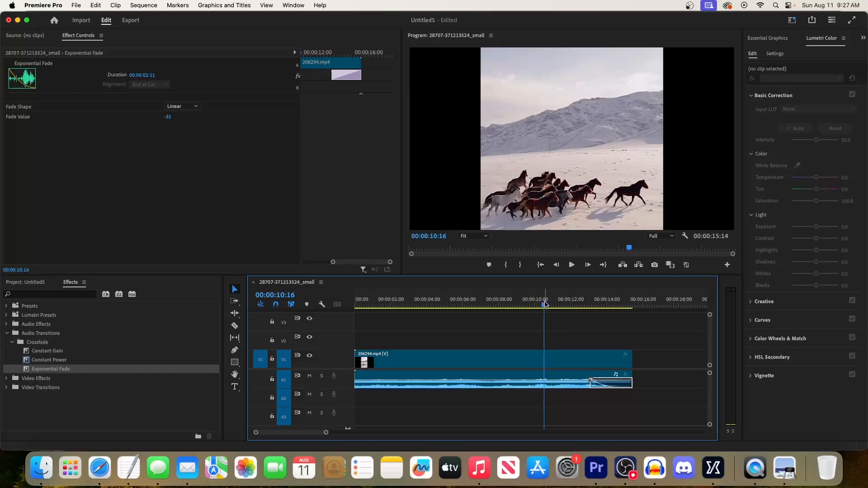
left_click(571, 264)
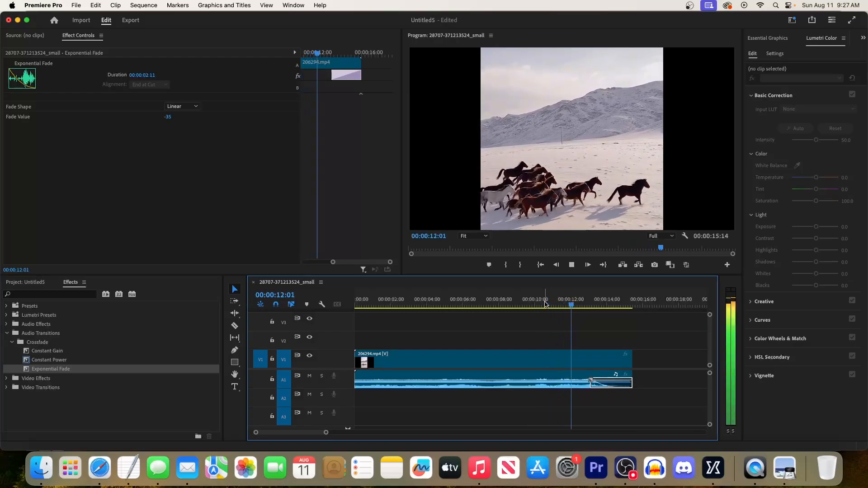